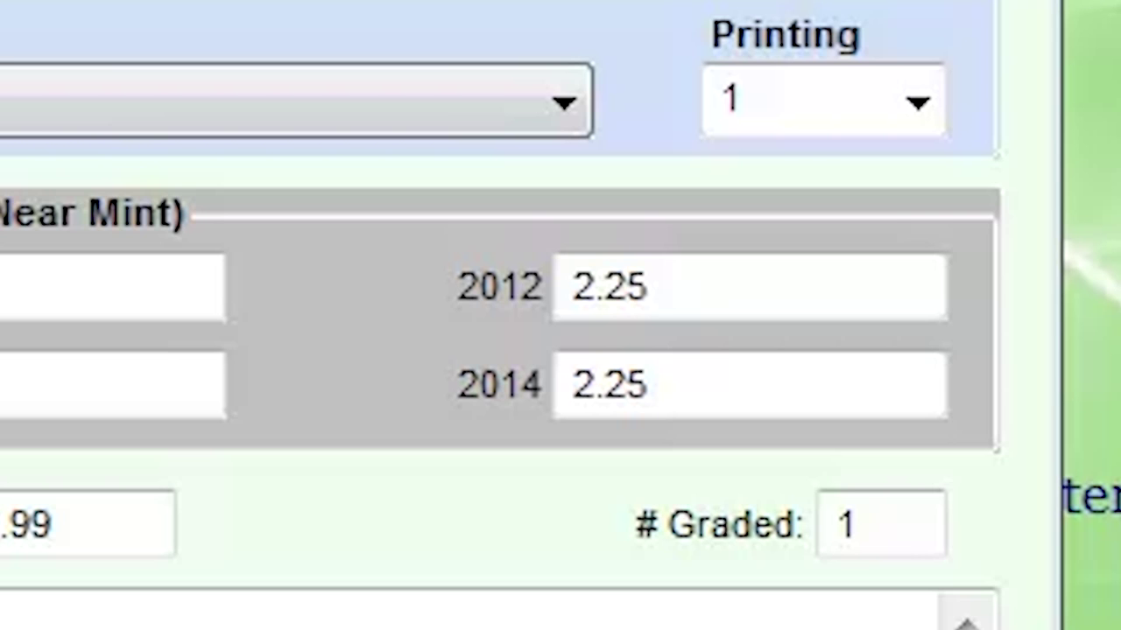
# Set the issue's Selling Price to 1.5 in place of 3
pyautogui.scroll(3)
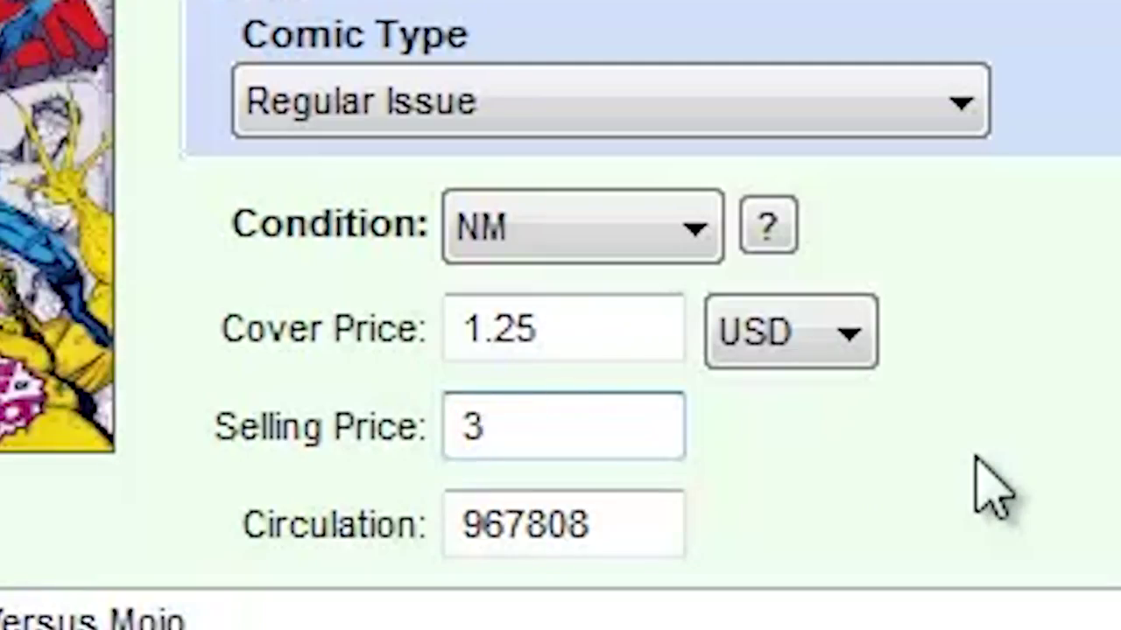
pyautogui.write('1.')
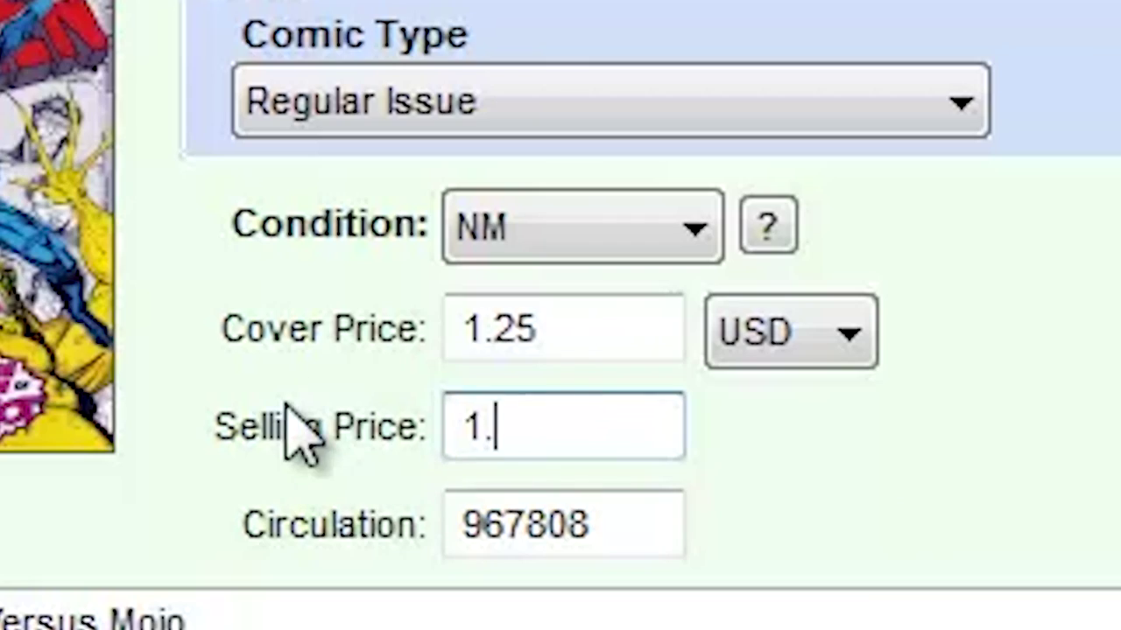
pyautogui.write('5')
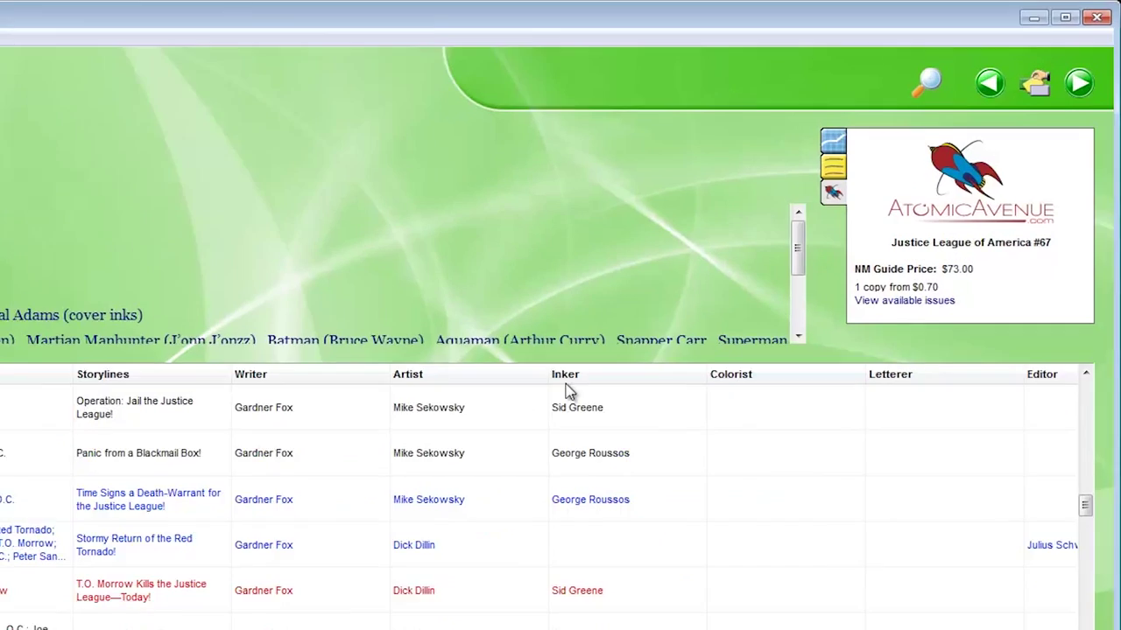
# Show the price history chart for Justice League of America #67, then go to Action Comics
pyautogui.click(833, 140)
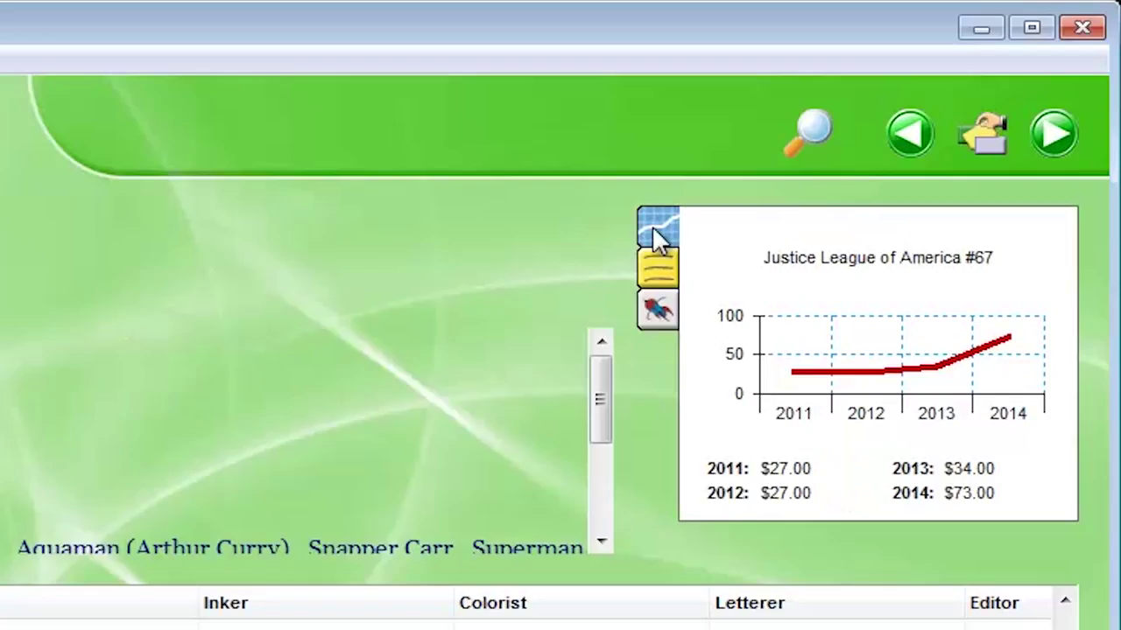
pyautogui.moveTo(534, 245)
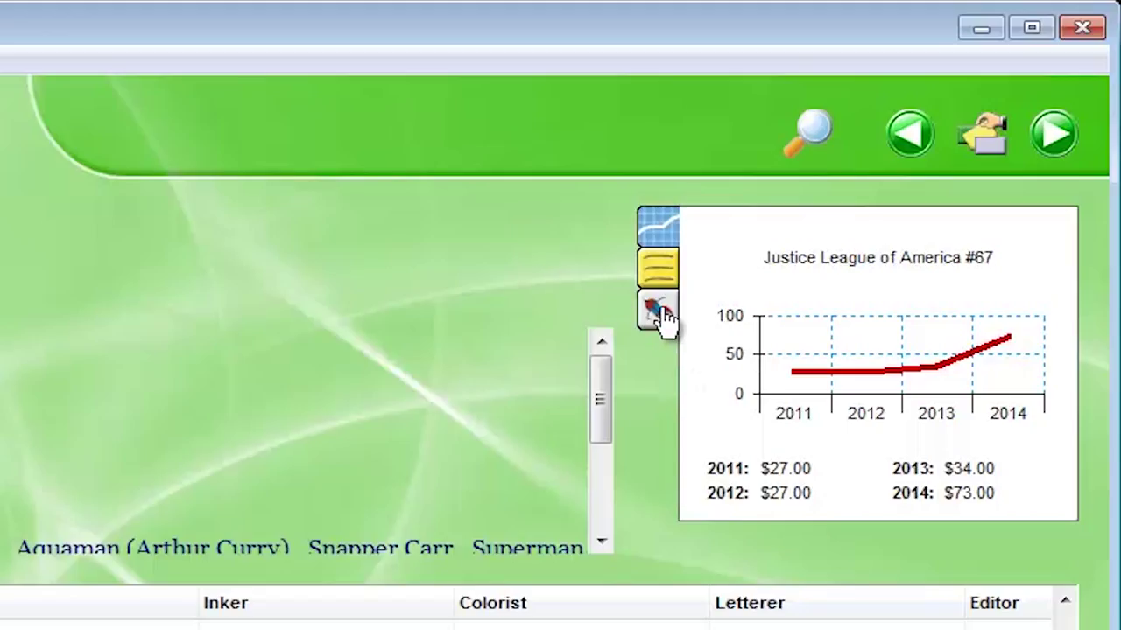
pyautogui.click(657, 308)
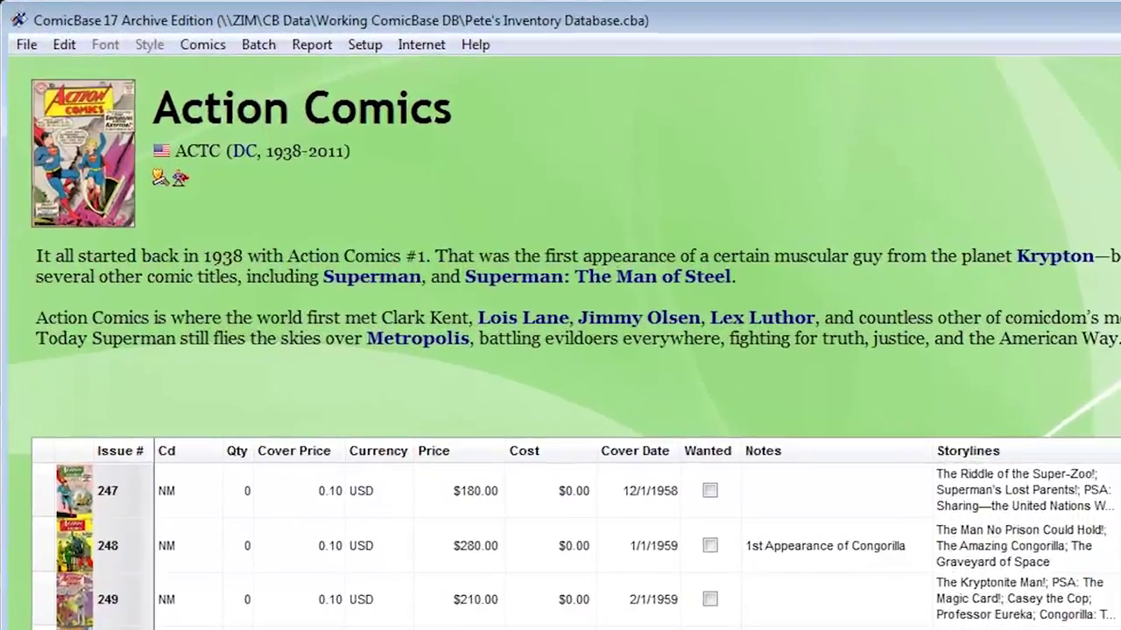
# Bring up ComicBase Statistics from the File menu and set Collection Breakdown By to Country
pyautogui.click(26, 44)
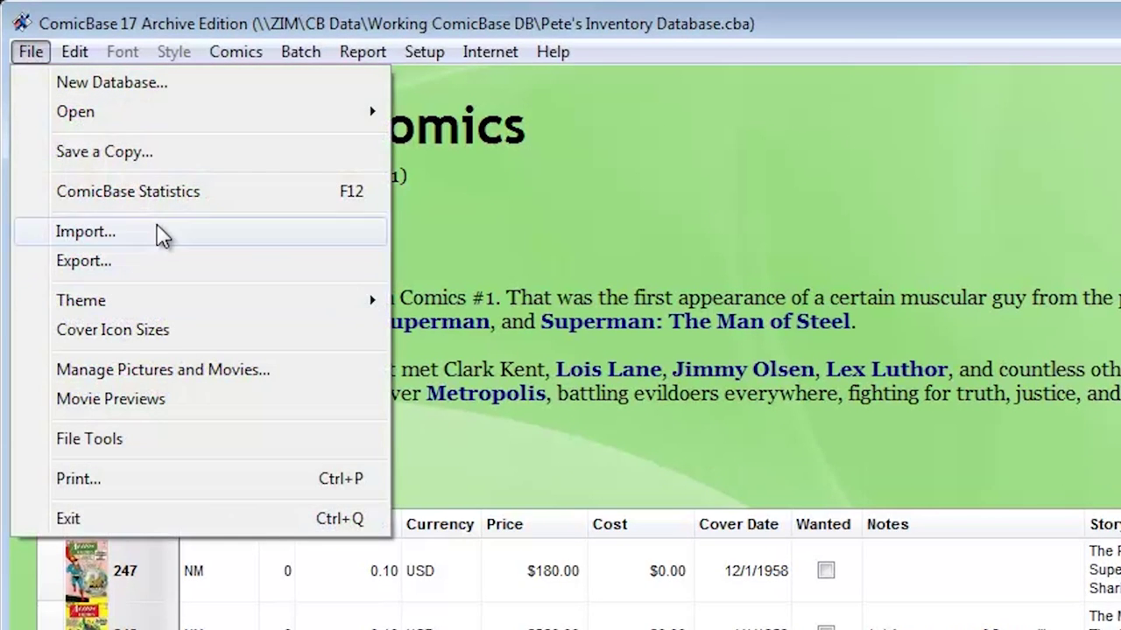
pyautogui.click(126, 191)
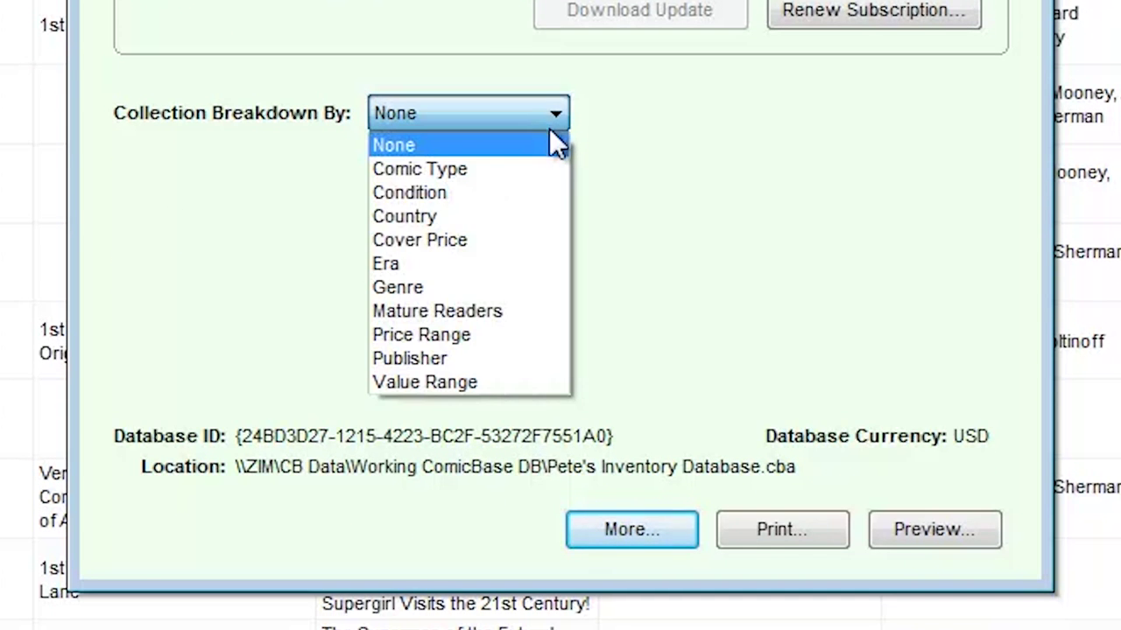
pyautogui.click(404, 217)
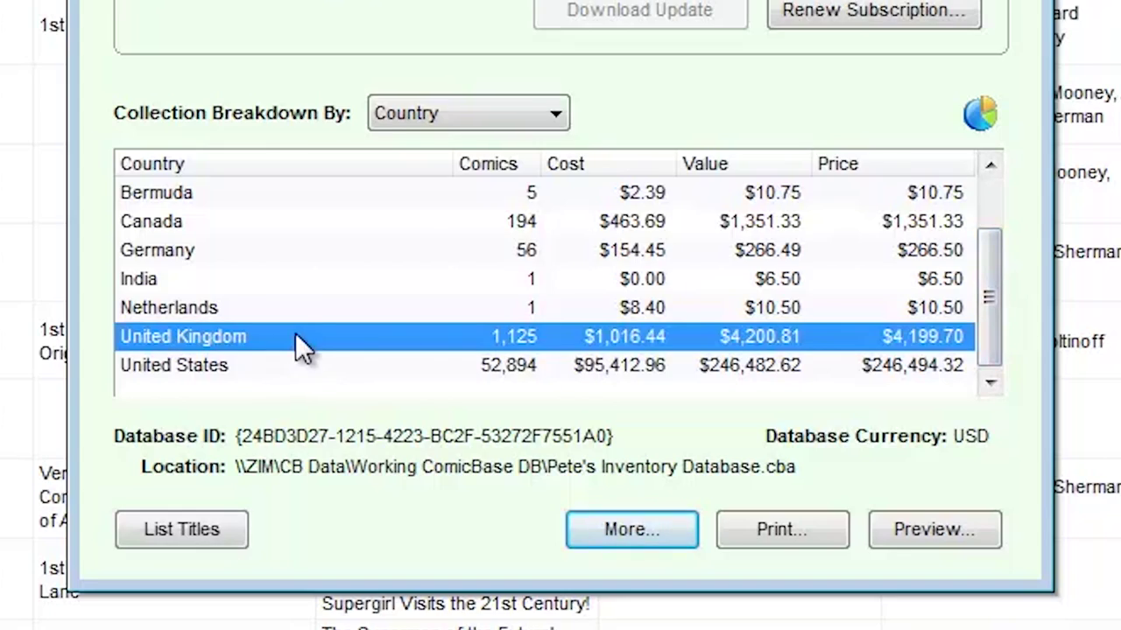
pyautogui.click(469, 112)
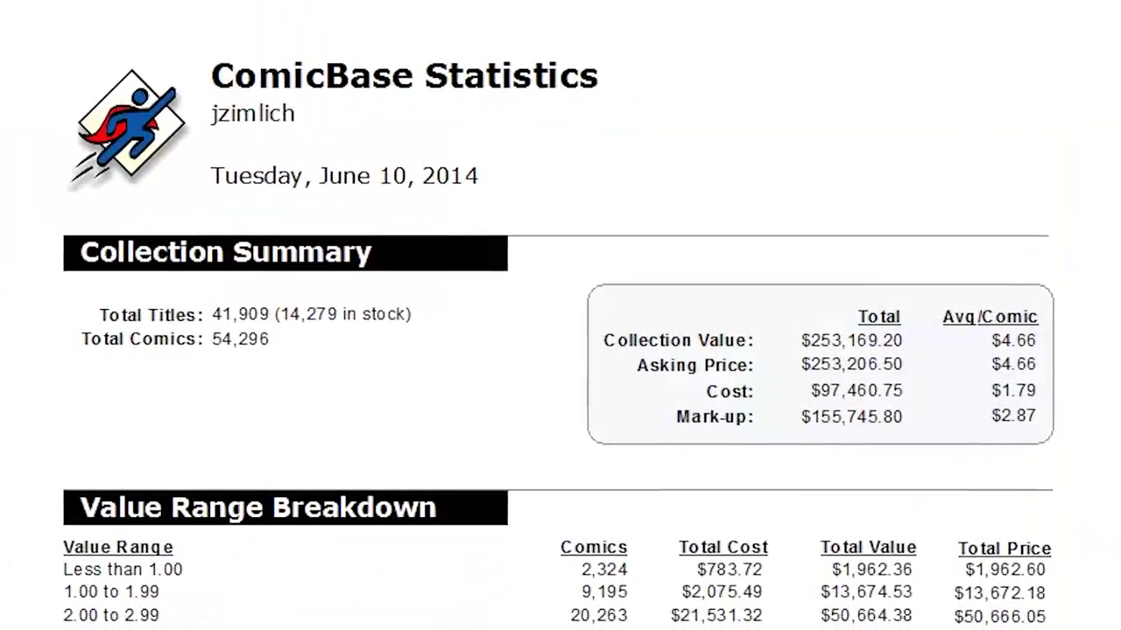
# Scroll through the statistics report's collection summary and value-range breakdown
pyautogui.scroll(-3)
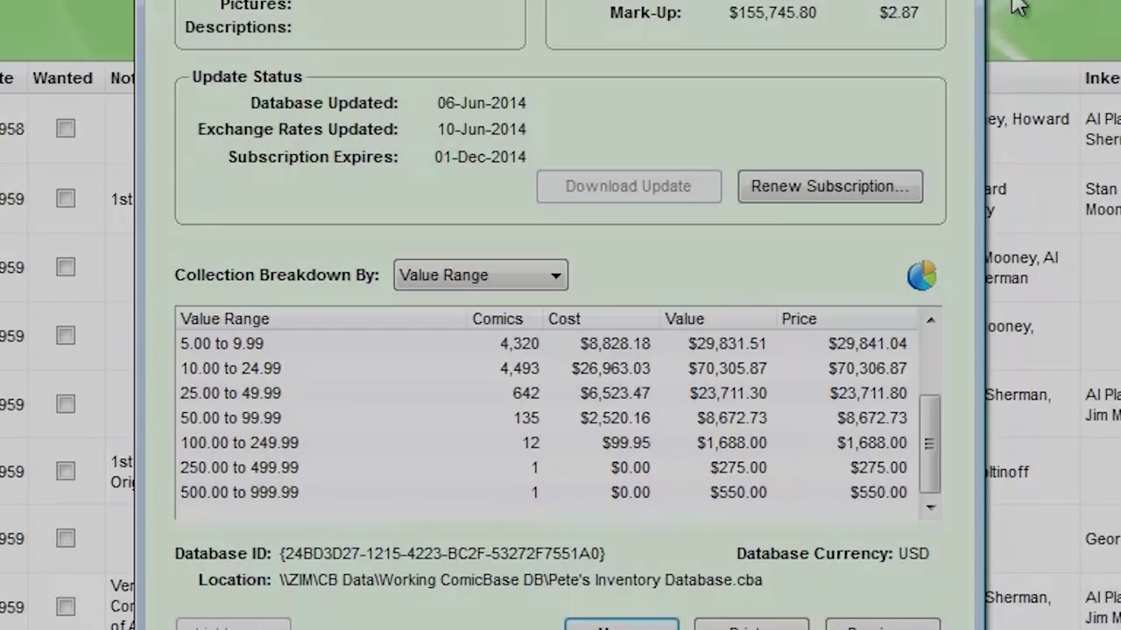
# Select the 3.00 to 3.99 value range, chart the ranges as a pie, and label the 500.00 to 999.99 slice
pyautogui.click(921, 275)
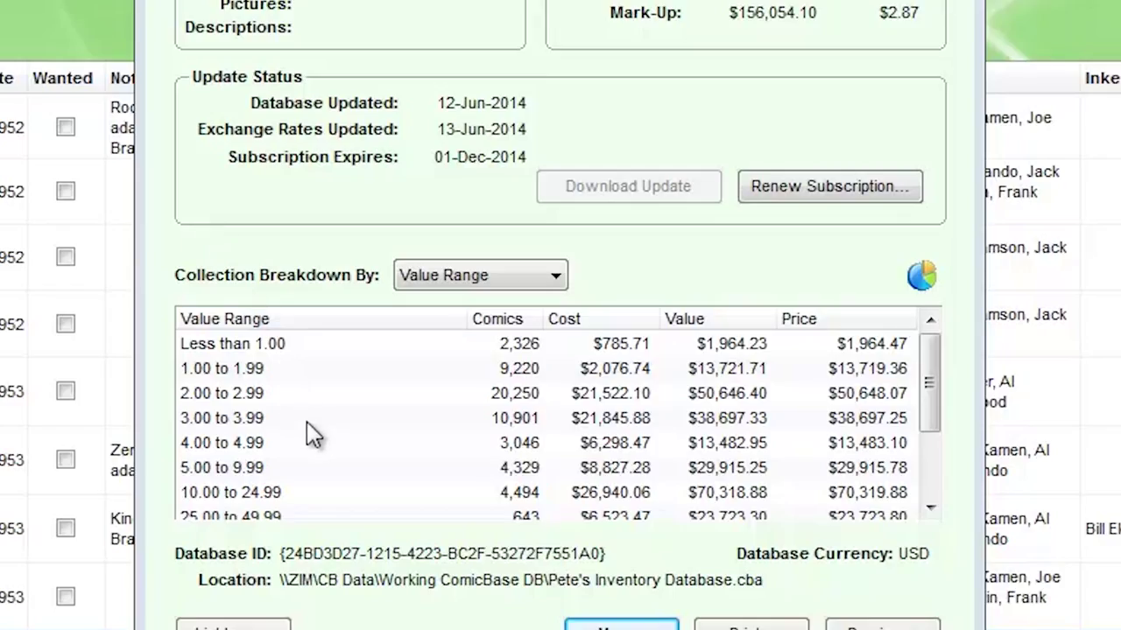
pyautogui.click(221, 416)
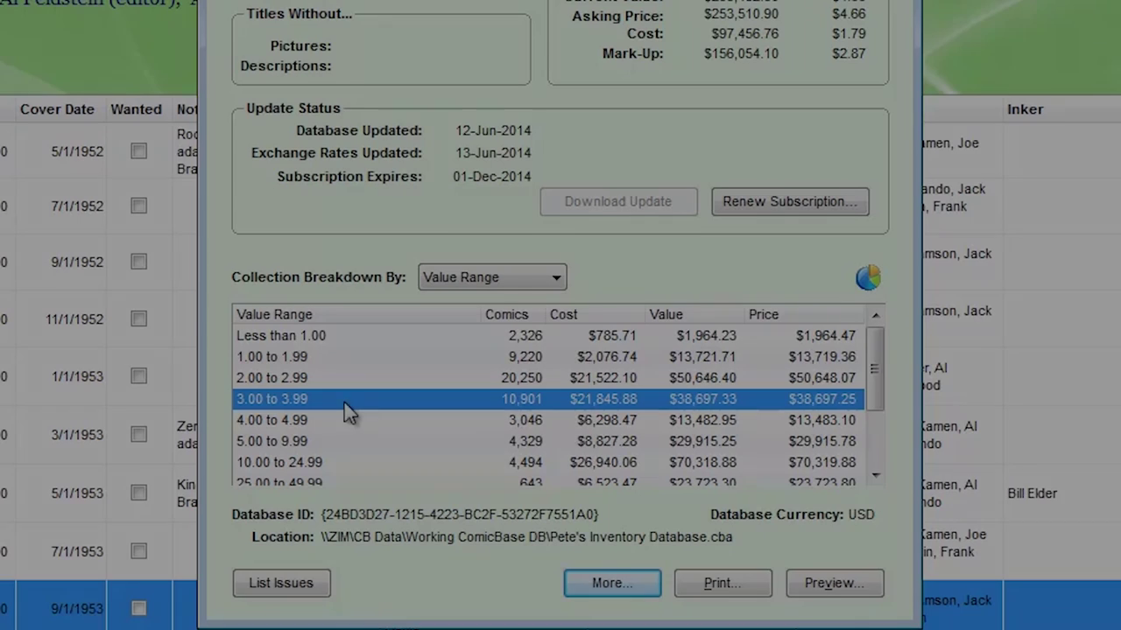
pyautogui.click(867, 277)
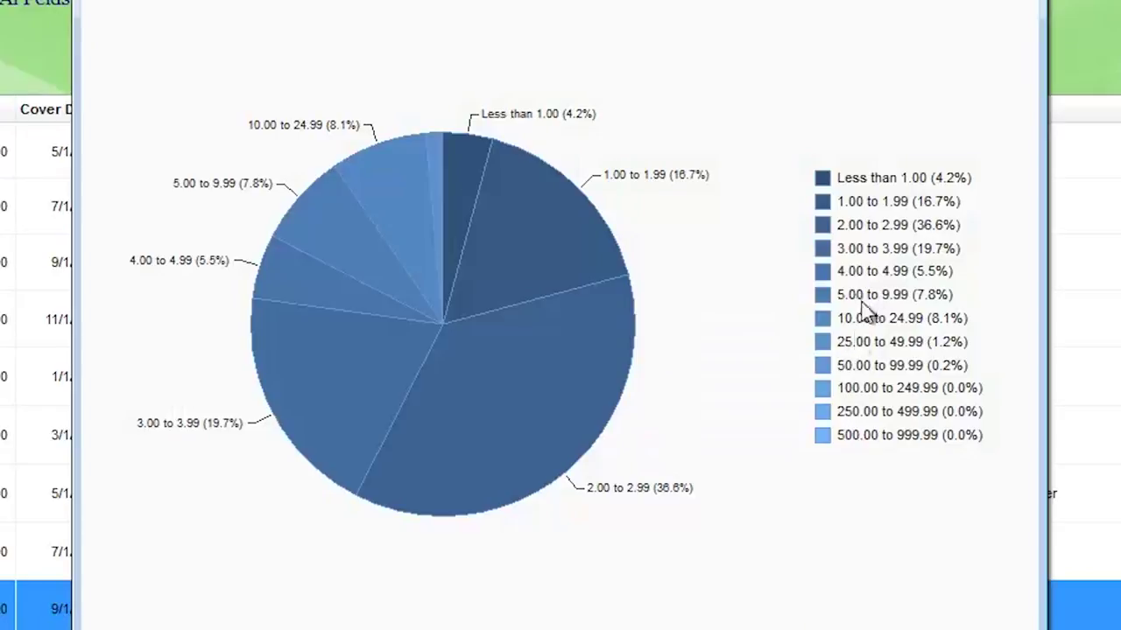
pyautogui.click(822, 434)
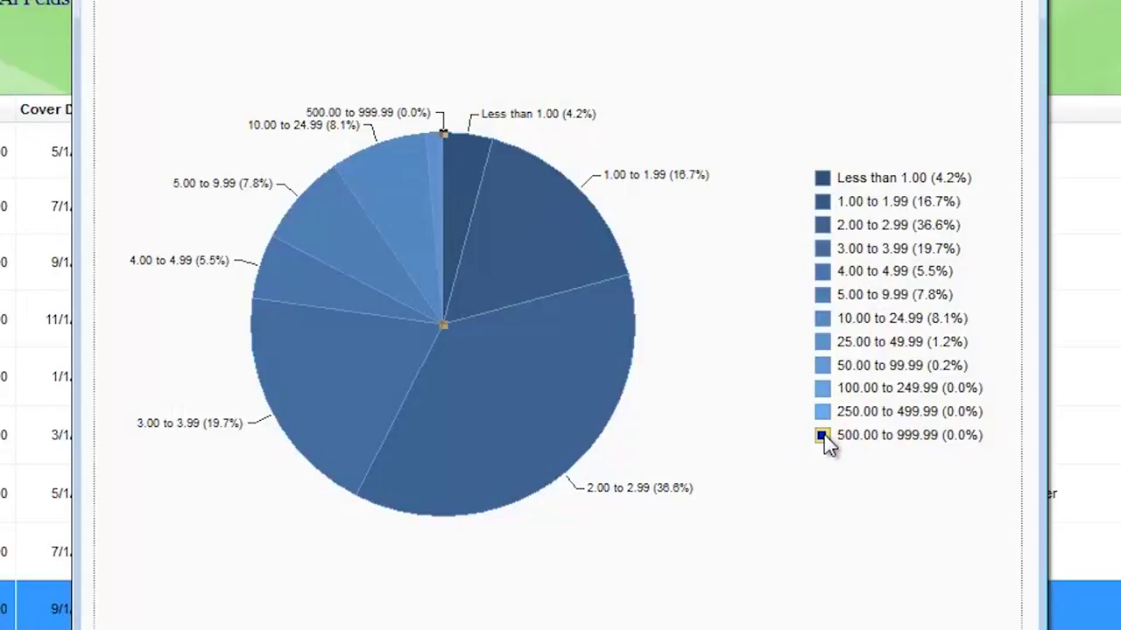
pyautogui.click(823, 434)
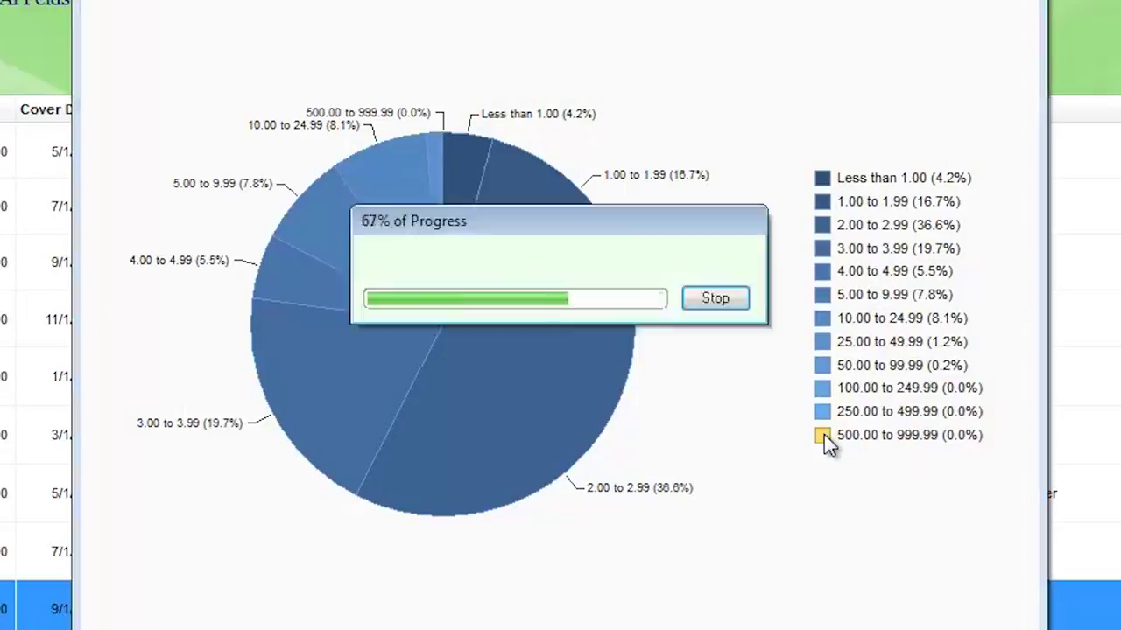